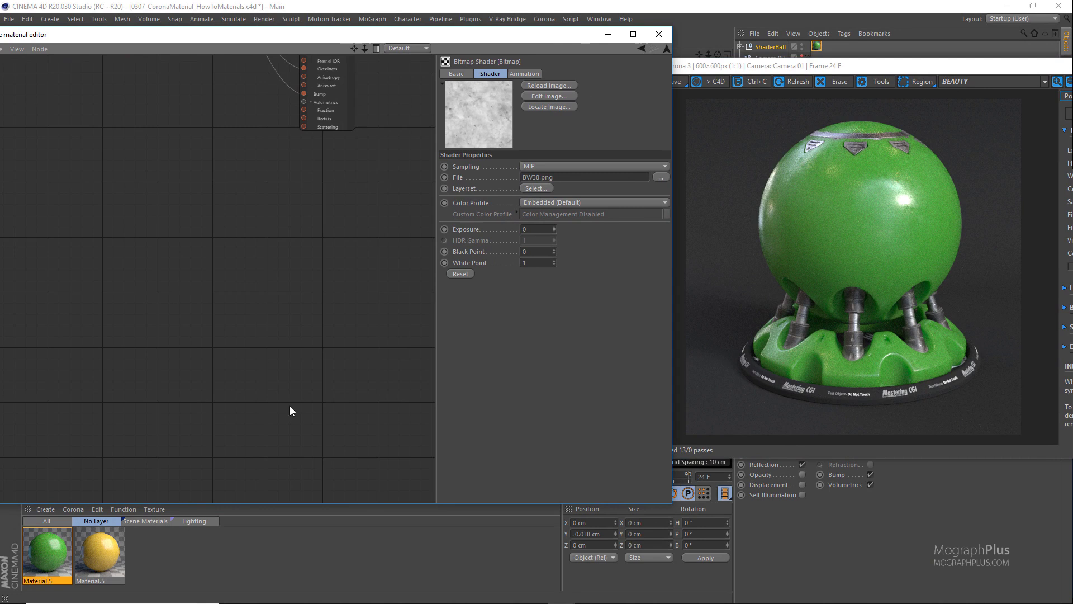
- Create a new Corona material, Material.6, from the node editor canvas menu
{"action": "right_click", "coordinate": [292, 411]}
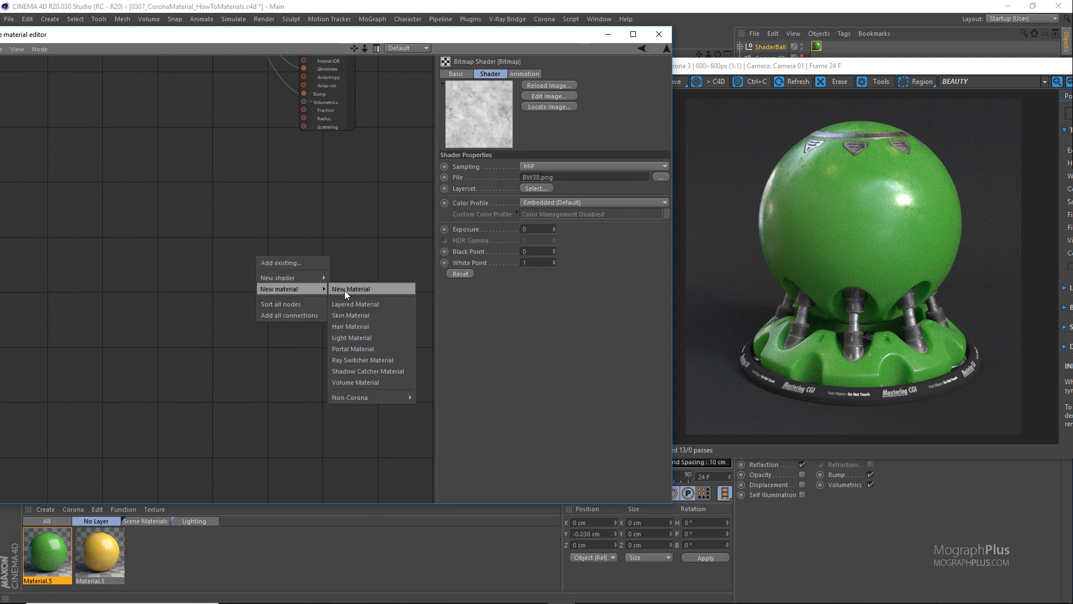
{"action": "left_click", "coordinate": [351, 288]}
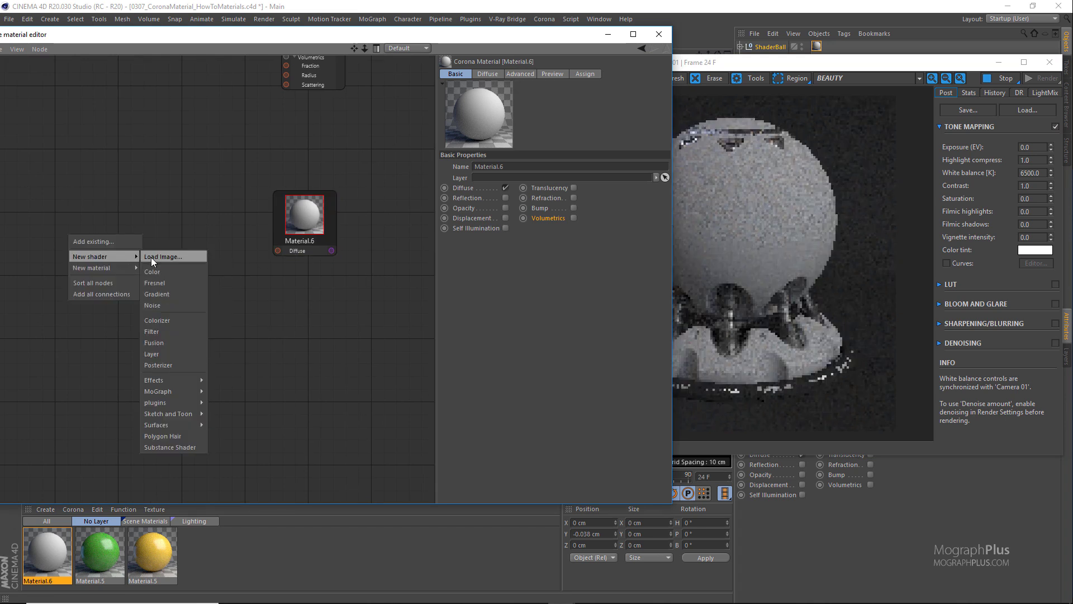
- Load the wood_Parquet bitmap and wire it into Material.6's diffuse
{"action": "left_click", "coordinate": [163, 256]}
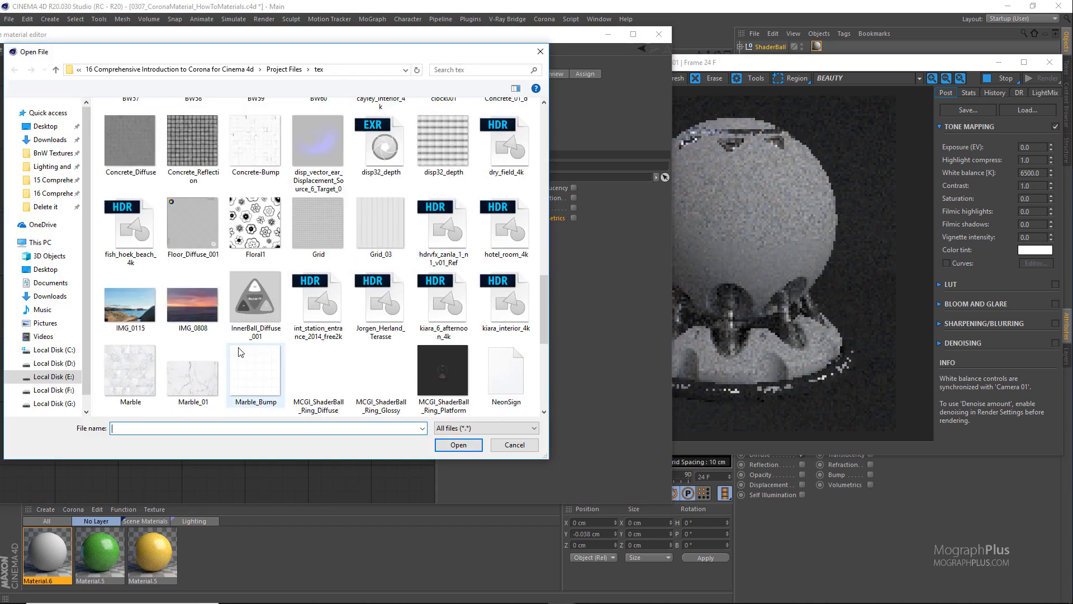
{"action": "left_click", "coordinate": [505, 309]}
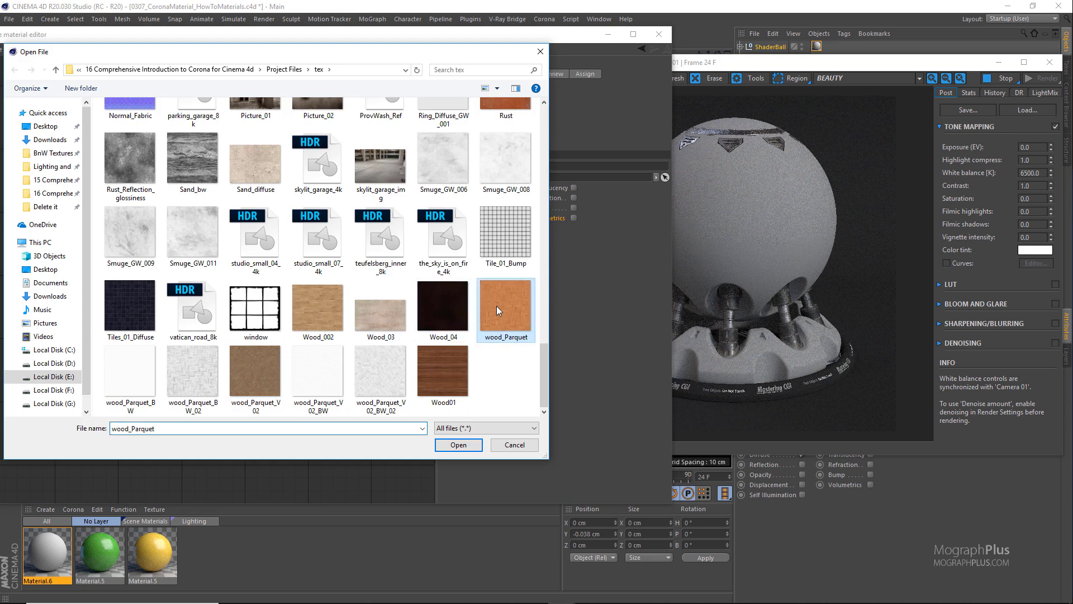
{"action": "left_click", "coordinate": [458, 445]}
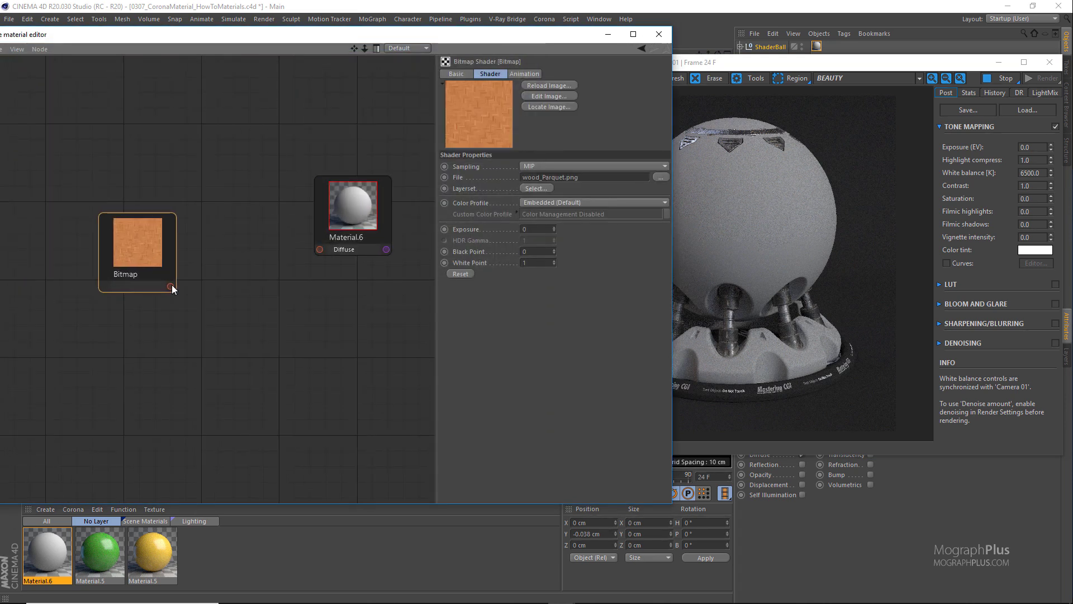
{"action": "left_click_drag", "start_coordinate": [172, 285], "coordinate": [319, 249]}
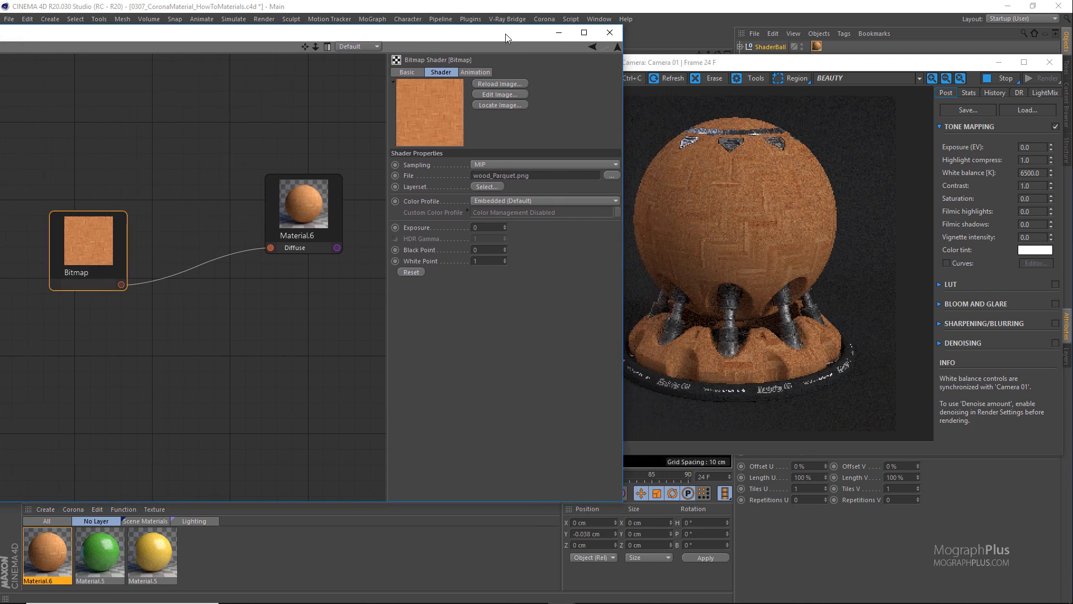
- Select the Material.6 node and enable its Reflection channel for a glossy render
{"action": "left_click", "coordinate": [405, 72]}
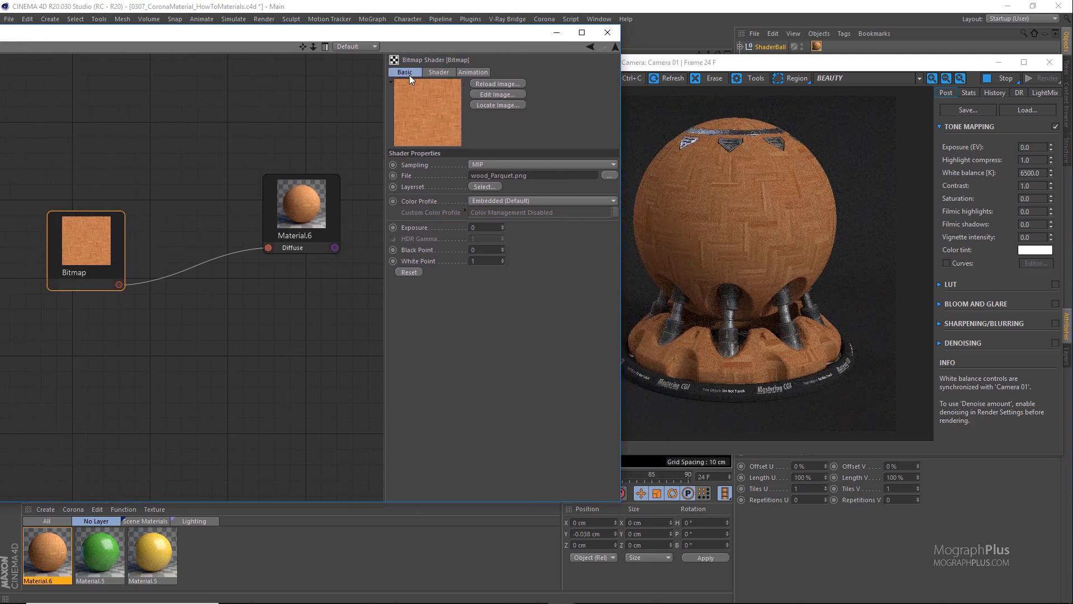
{"action": "left_click", "coordinate": [301, 204]}
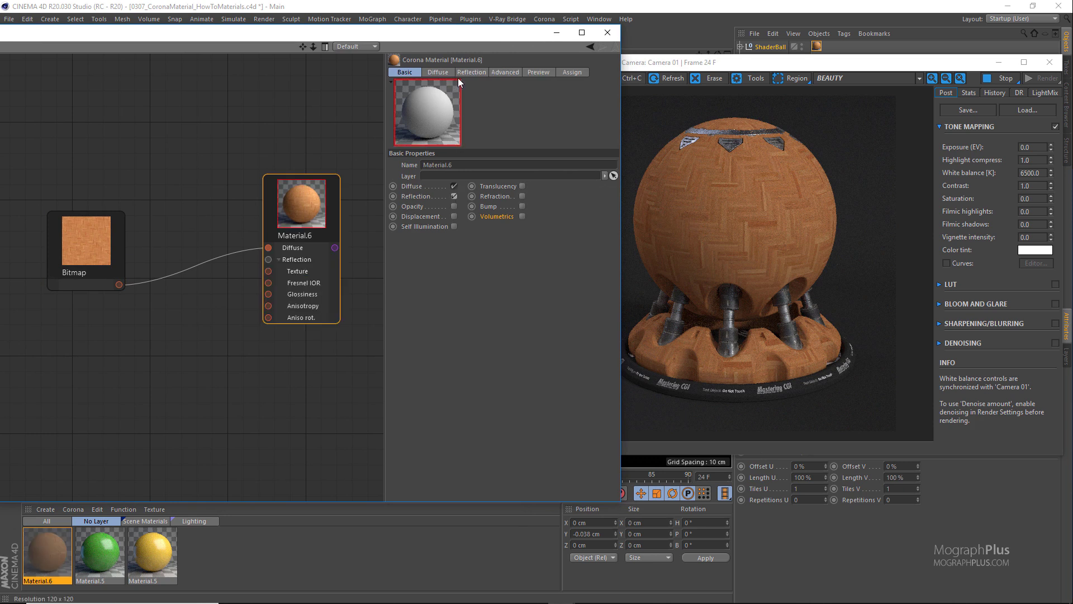
{"action": "left_click", "coordinate": [471, 71]}
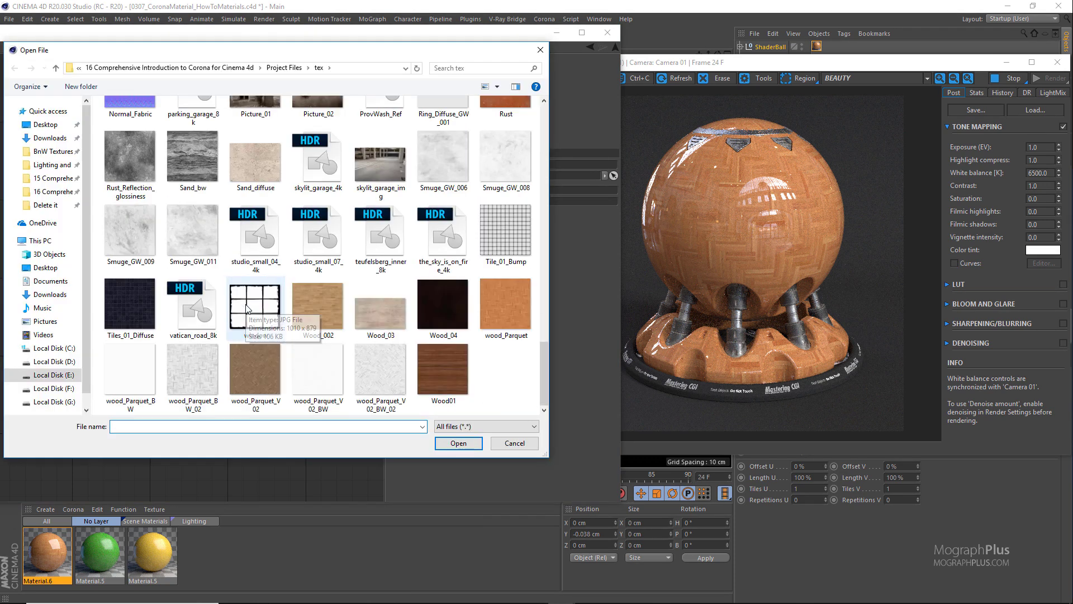
- Load the black-and-white wood_Parquet_BW_02 texture as a second Bitmap node
{"action": "left_click", "coordinate": [380, 368]}
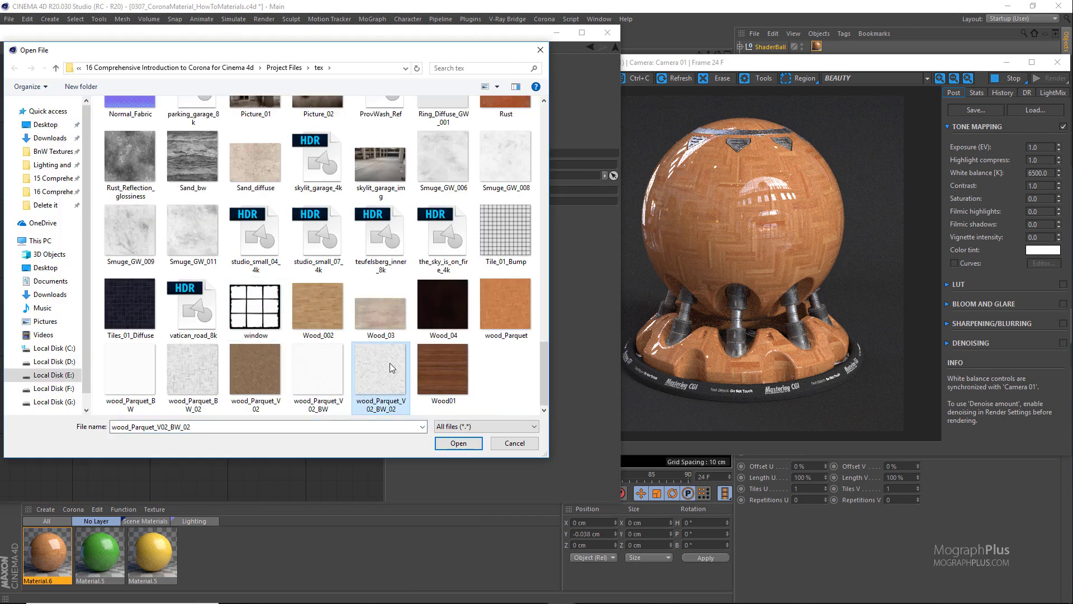
{"action": "mouse_move", "coordinate": [356, 358]}
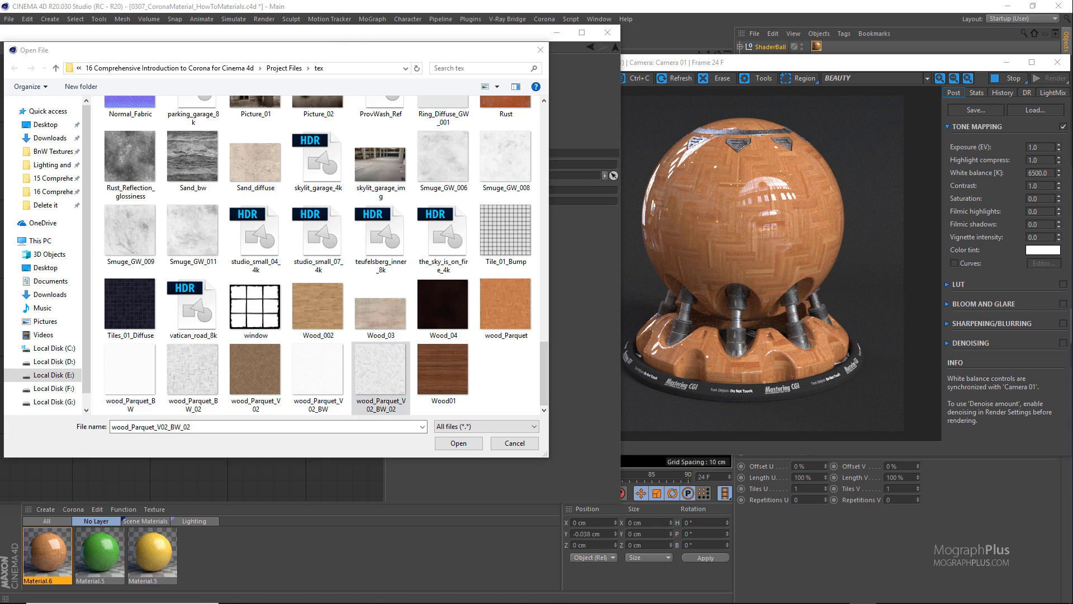
{"action": "left_click", "coordinate": [192, 368]}
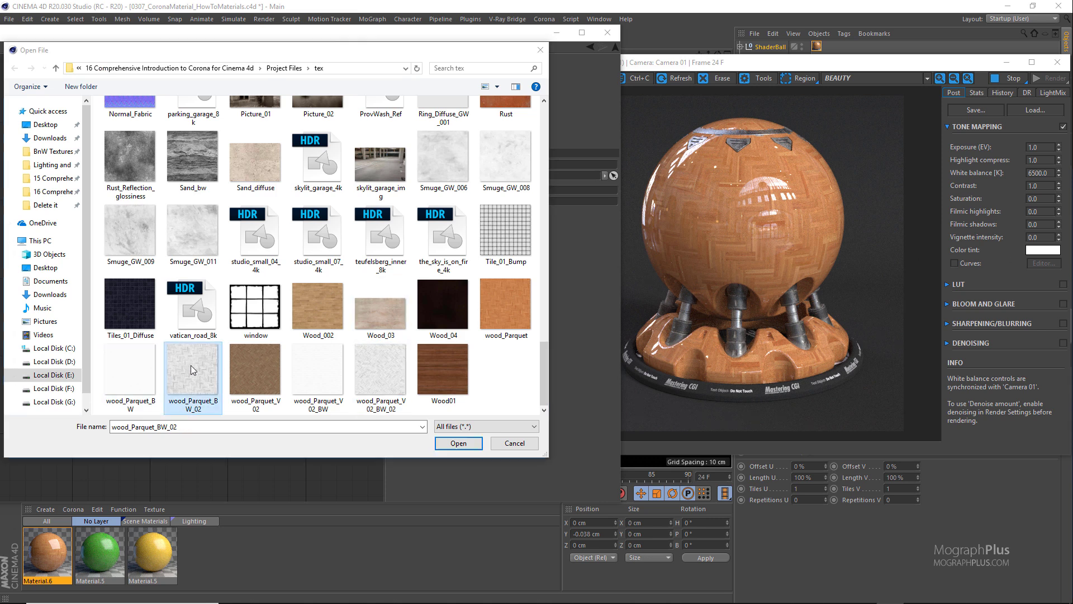
{"action": "left_click", "coordinate": [458, 442]}
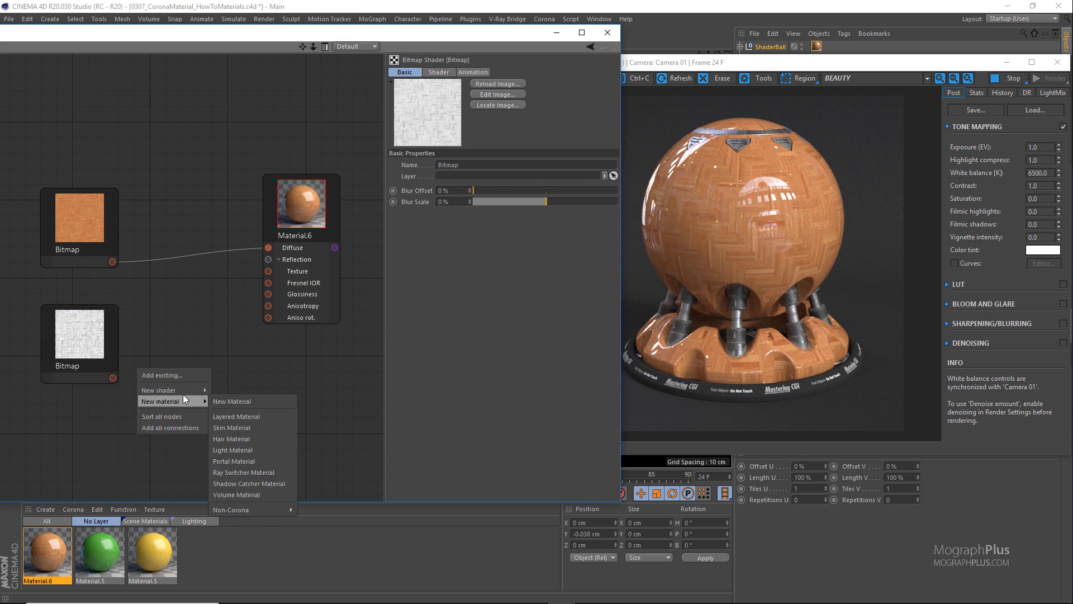
{"action": "mouse_move", "coordinate": [162, 389]}
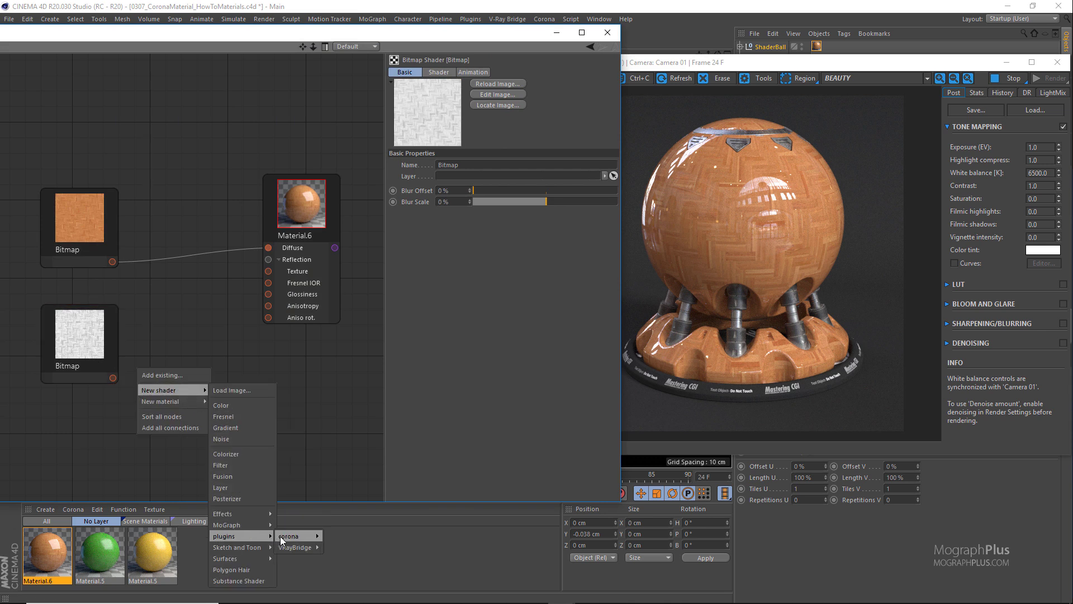
- Add a Corona Color Correct node between the black-and-white bitmap and glossiness
{"action": "left_click", "coordinate": [288, 536]}
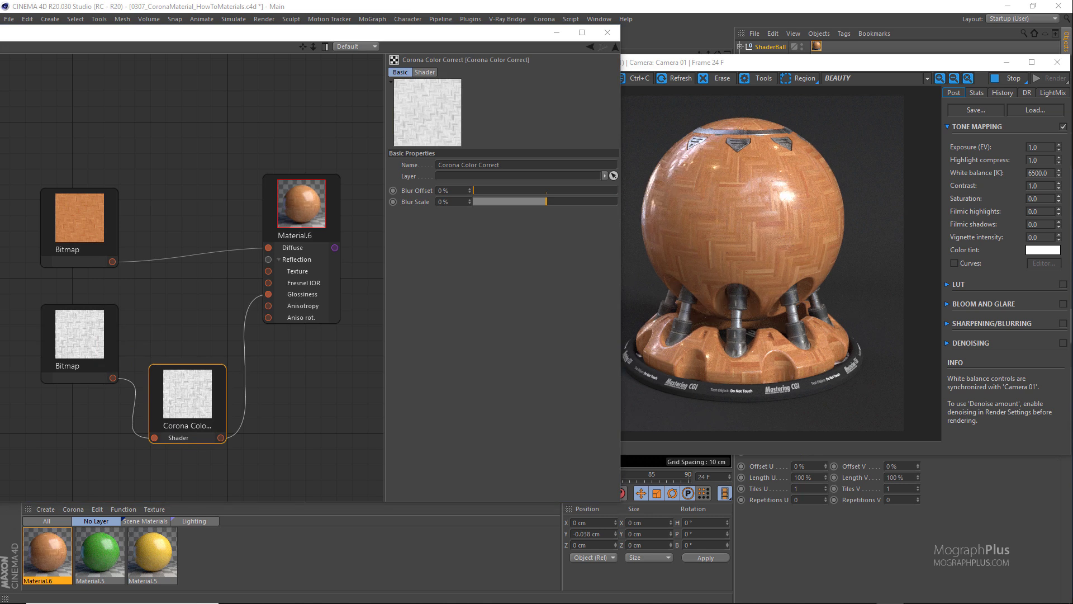
{"action": "mouse_move", "coordinate": [641, 300]}
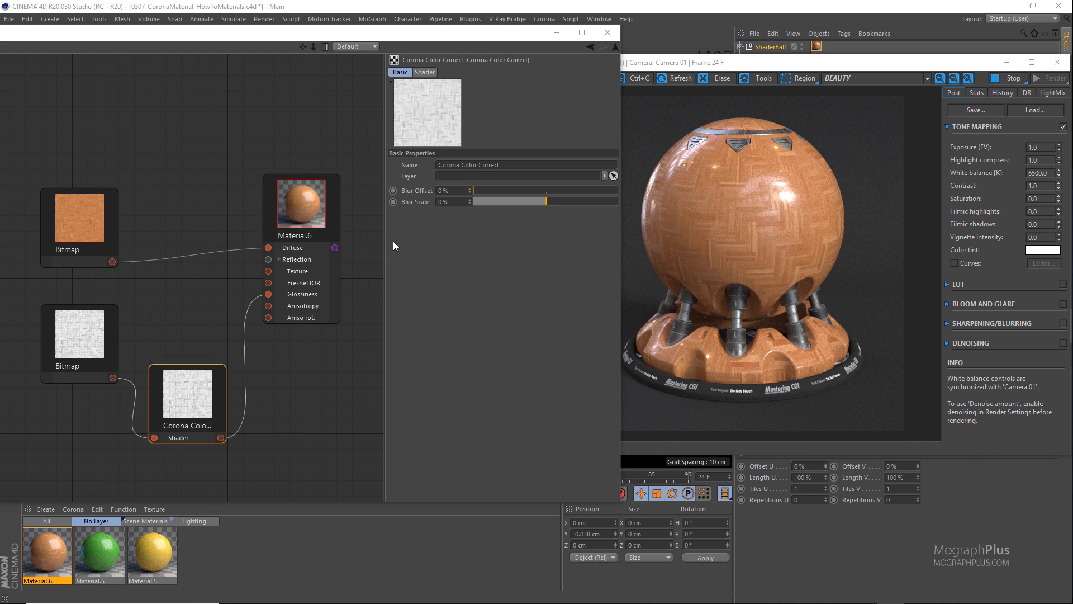
{"action": "mouse_move", "coordinate": [383, 245]}
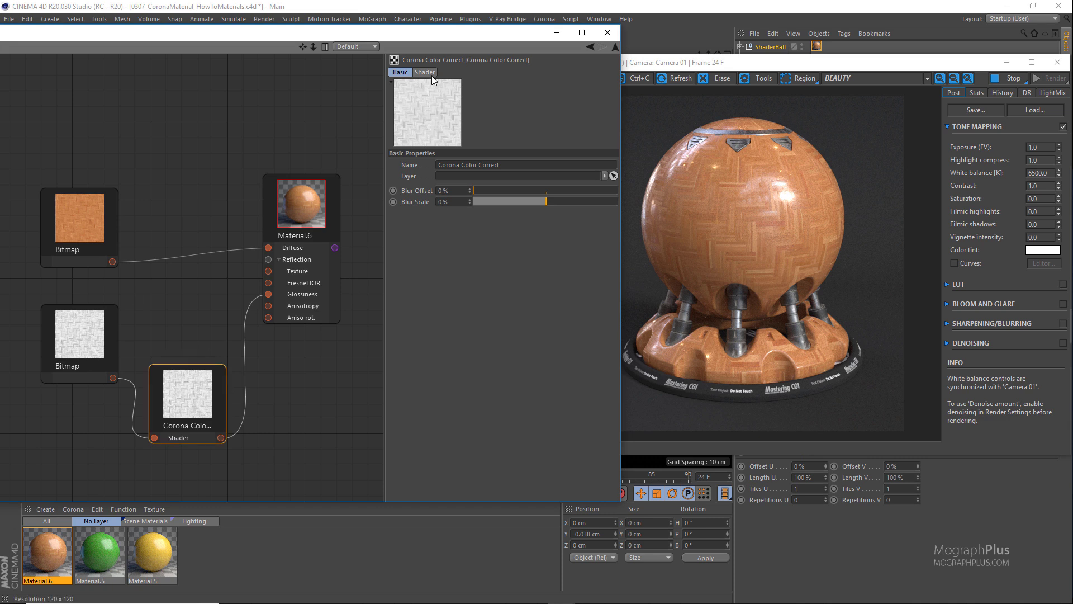
- Set the Corona Color Correct node's contrast to .45
{"action": "left_click", "coordinate": [425, 71]}
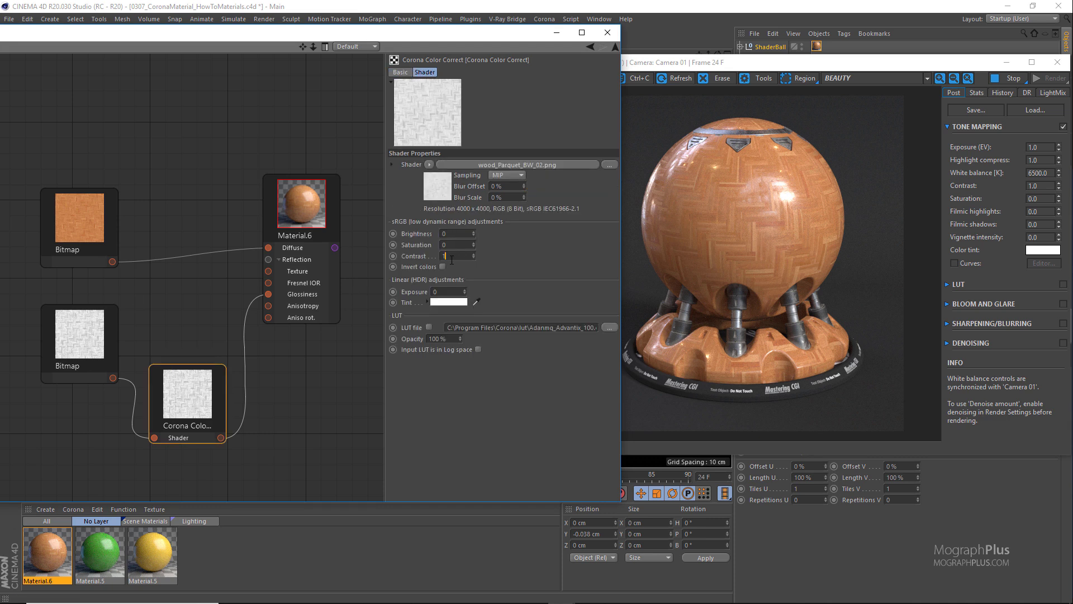
{"action": "type", "text": ".45"}
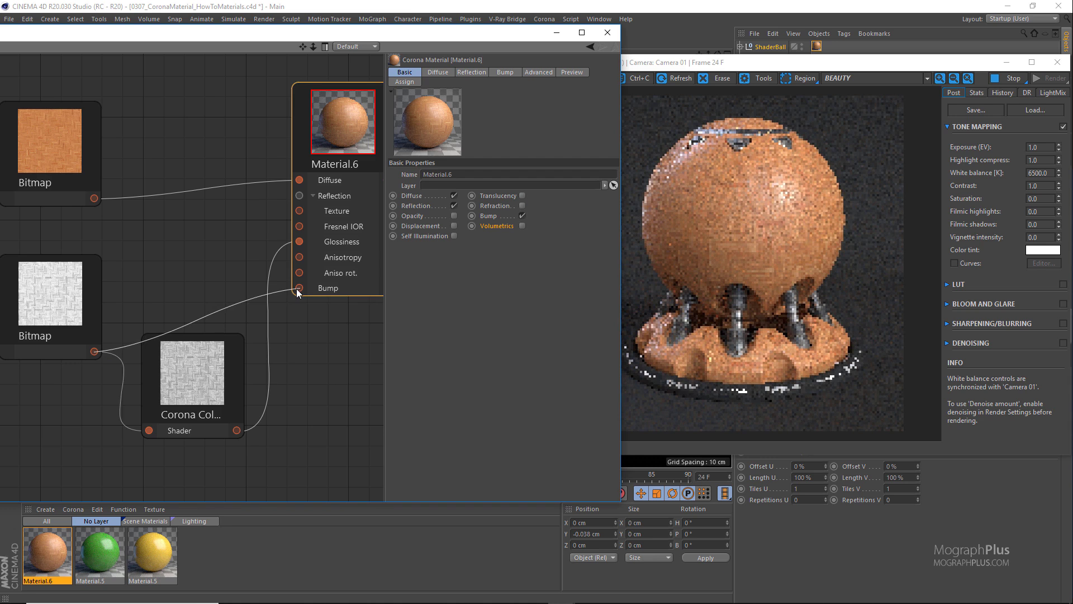
- Wire the black-and-white bitmap into Material.6's bump input
{"action": "left_click", "coordinate": [505, 72]}
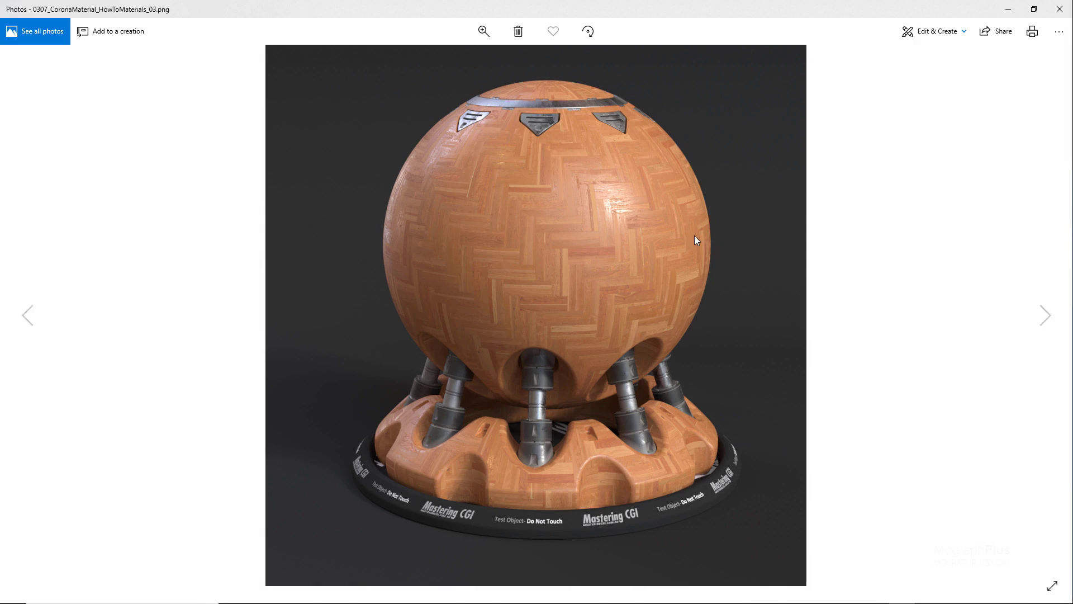
{"action": "mouse_move", "coordinate": [744, 245]}
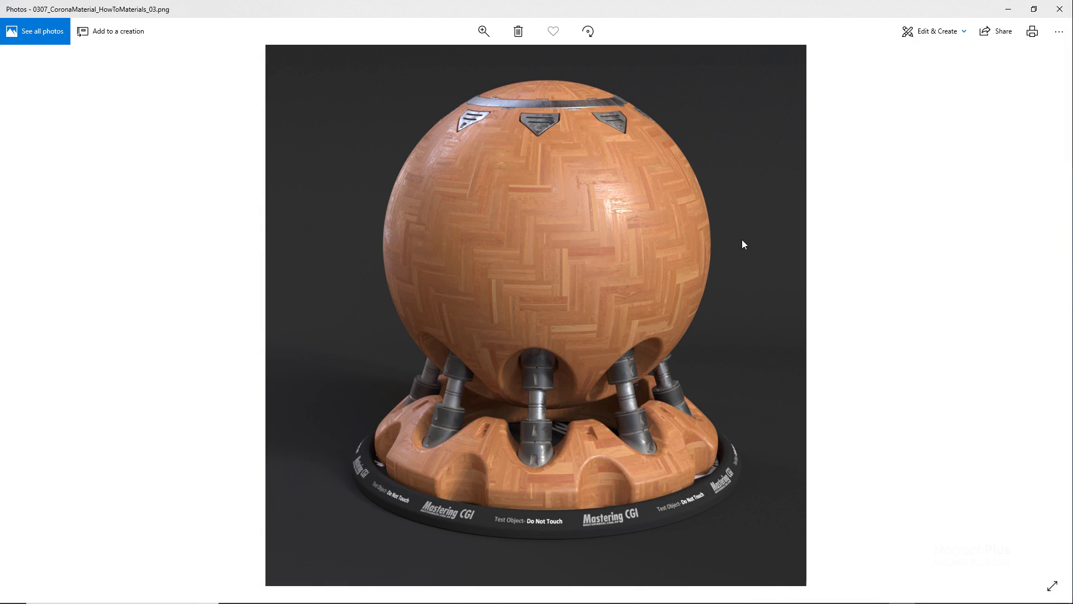
{"action": "mouse_move", "coordinate": [688, 240]}
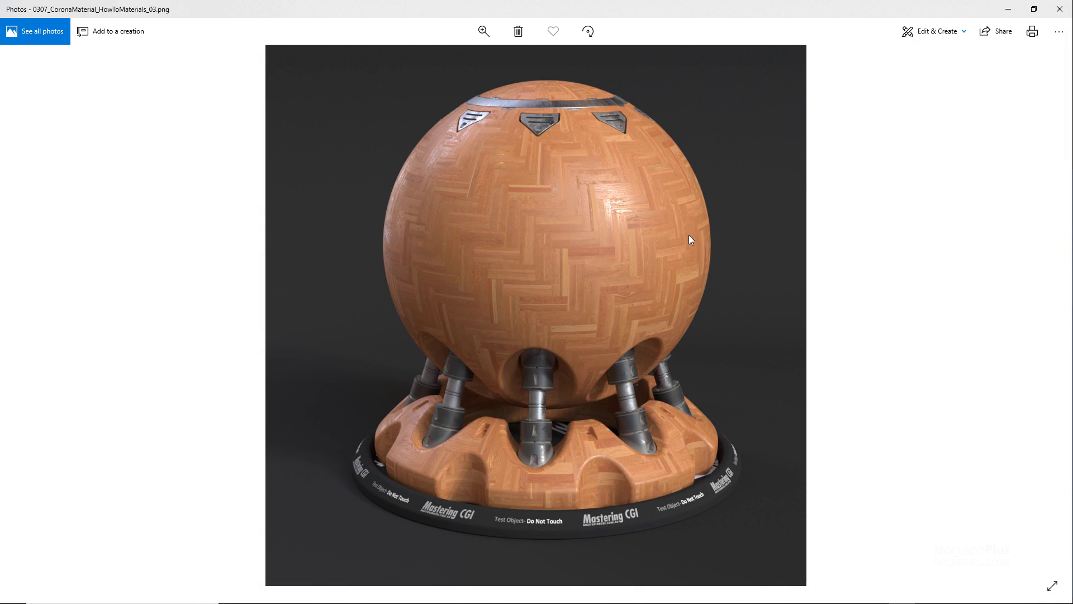
{"action": "mouse_move", "coordinate": [465, 244]}
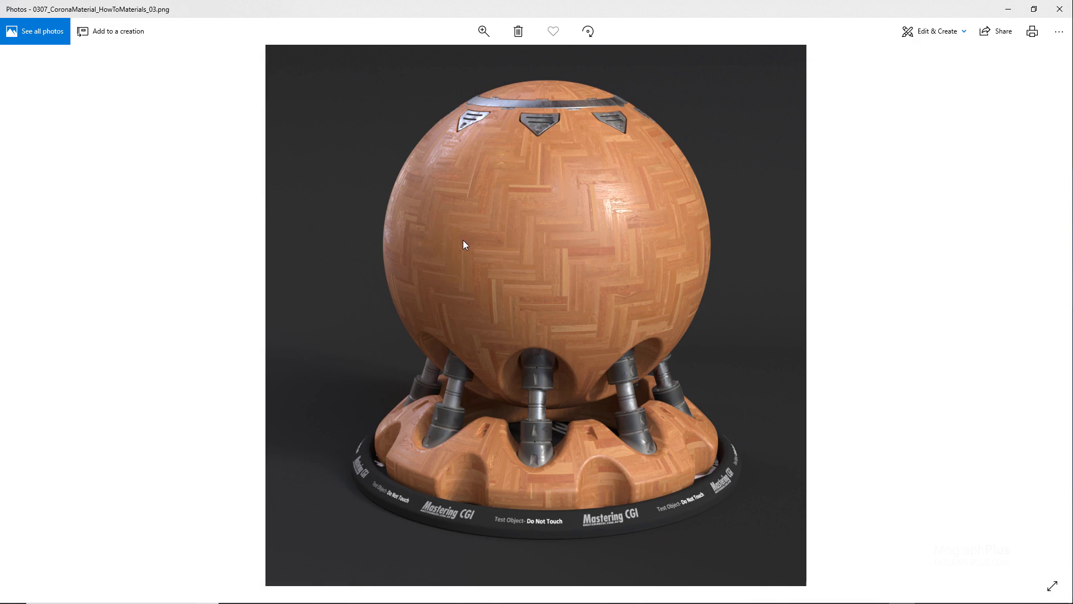